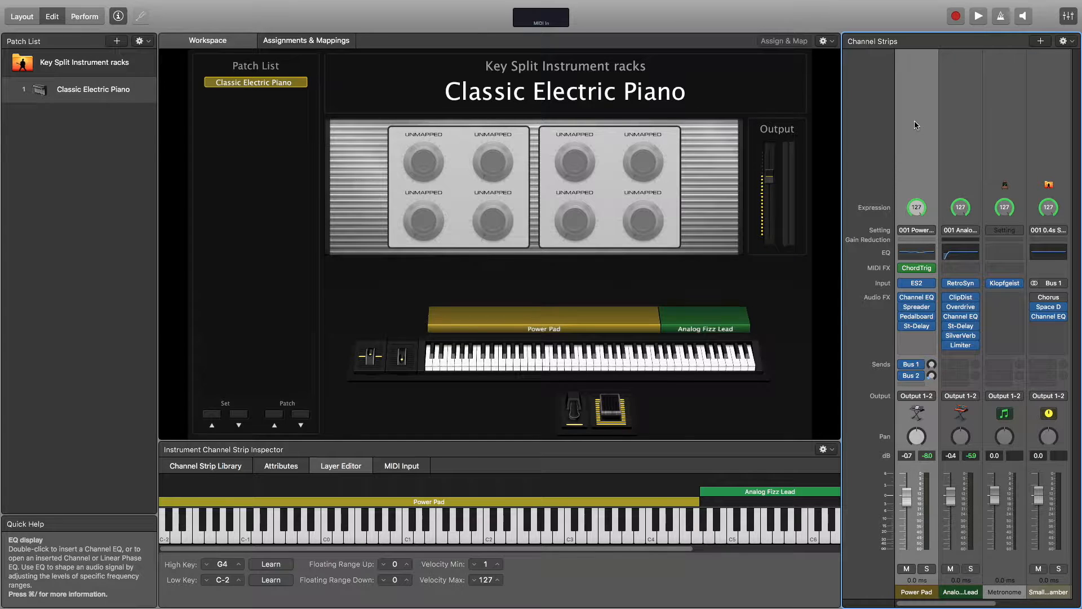
pyautogui.moveTo(949, 179)
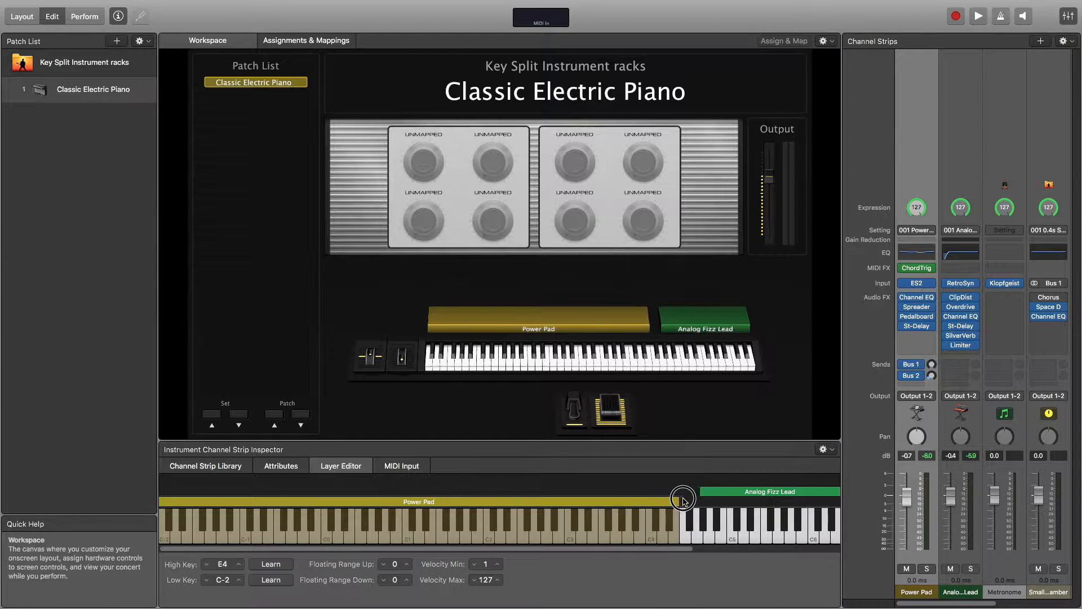
# Step: Drag the Power Pad layer's top edge so it ends at E4 in the Layer Editor
pyautogui.moveTo(683, 499); pyautogui.dragTo(706, 499)
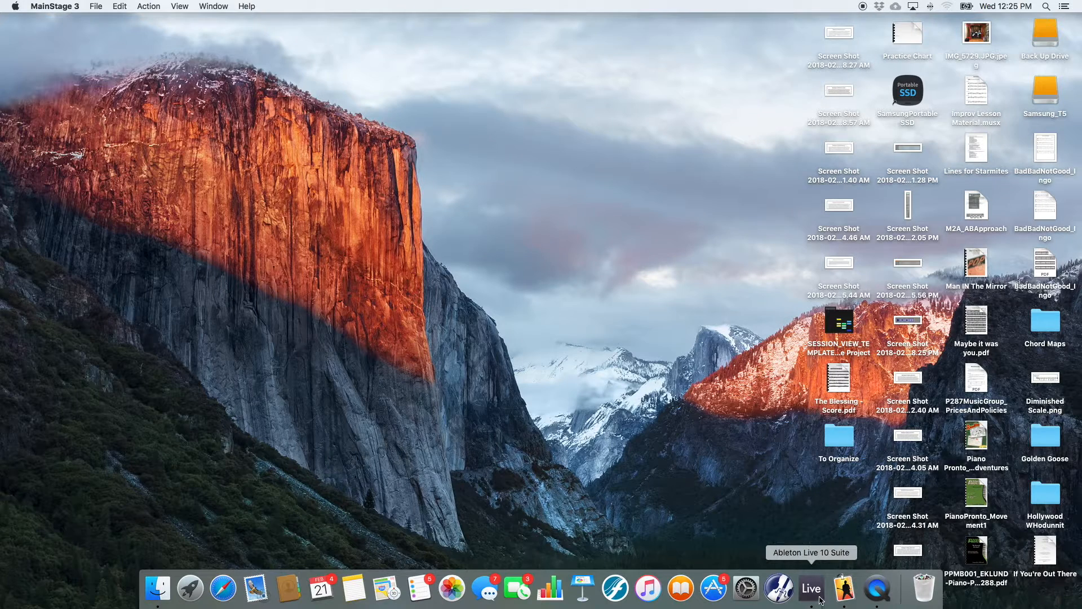
# Step: Bring up Live and show the built-in Instruments list in the browser
pyautogui.click(811, 589)
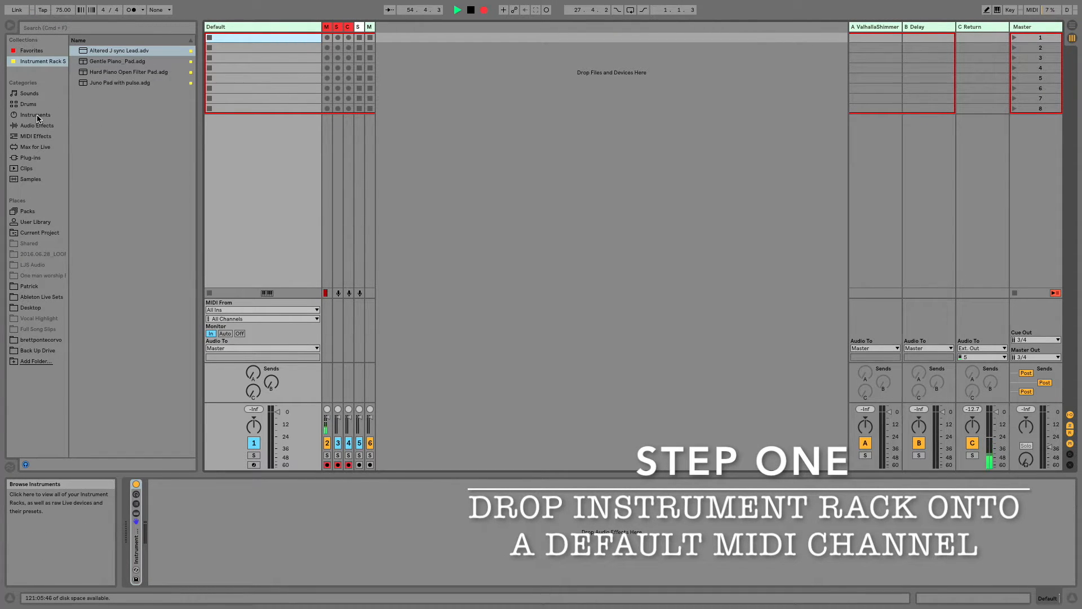
pyautogui.click(35, 115)
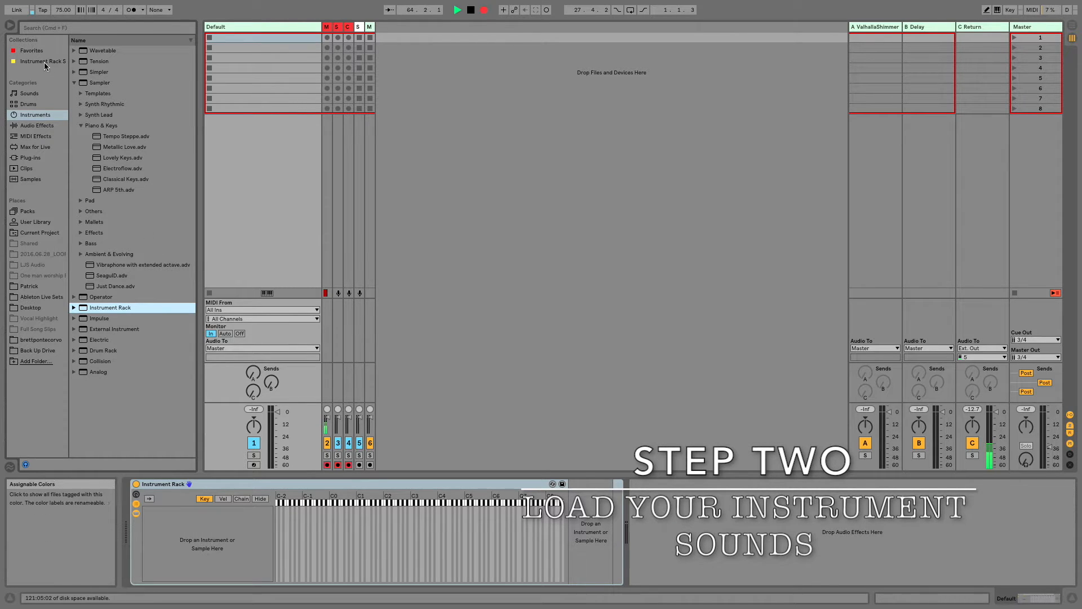
# Step: Load 'Juno Pad with pulse.adg' from the Instrument Rack presets into the rack's chain list
pyautogui.click(43, 61)
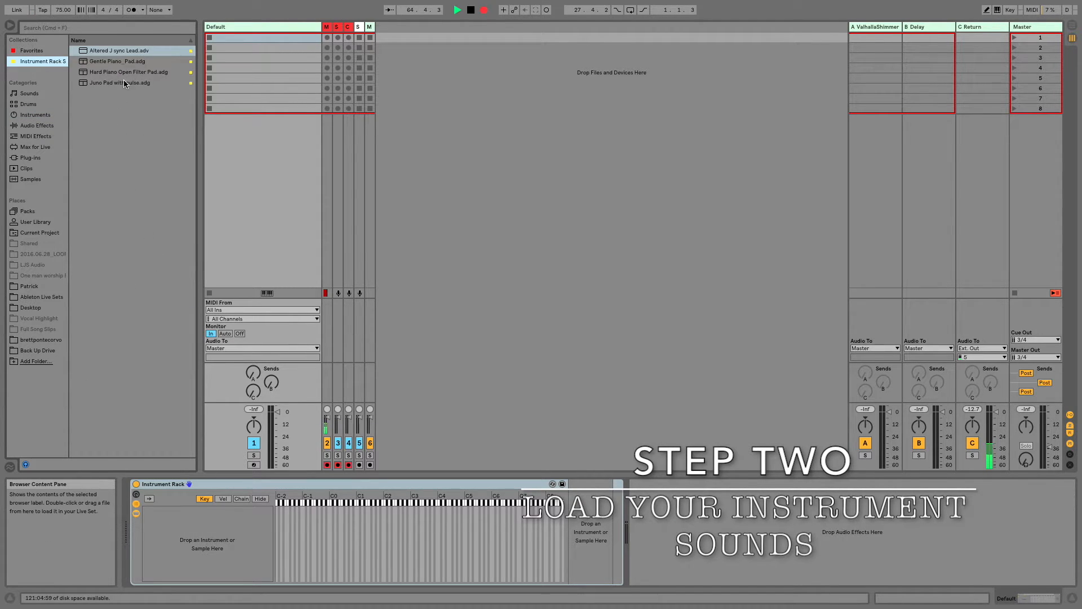
pyautogui.click(119, 82)
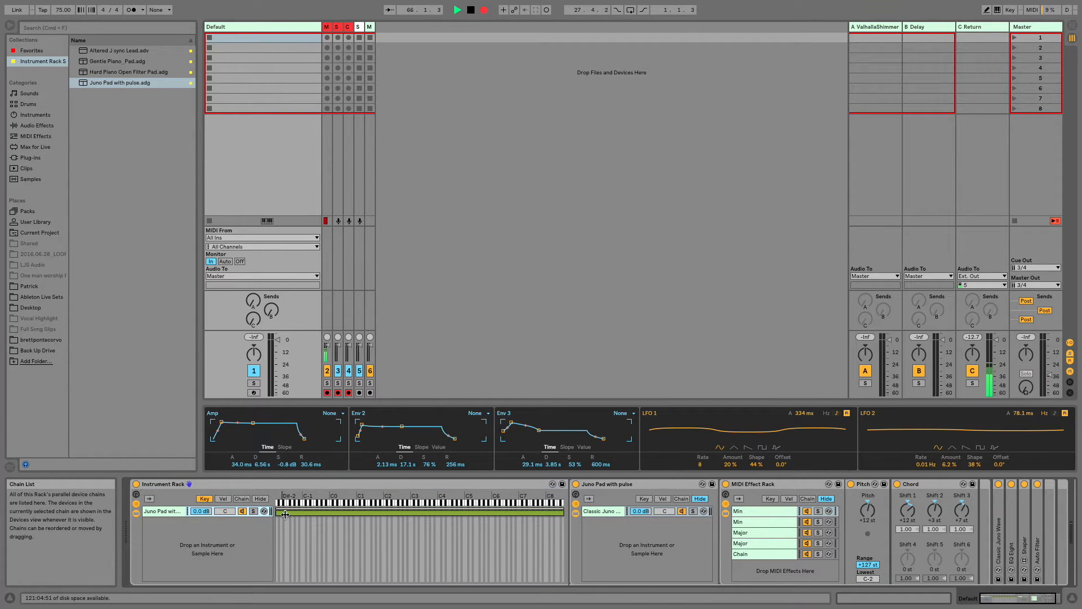
# Step: Narrow the Juno Pad chain's key zone so it covers only the lower keys
pyautogui.moveTo(283, 511); pyautogui.dragTo(559, 512)
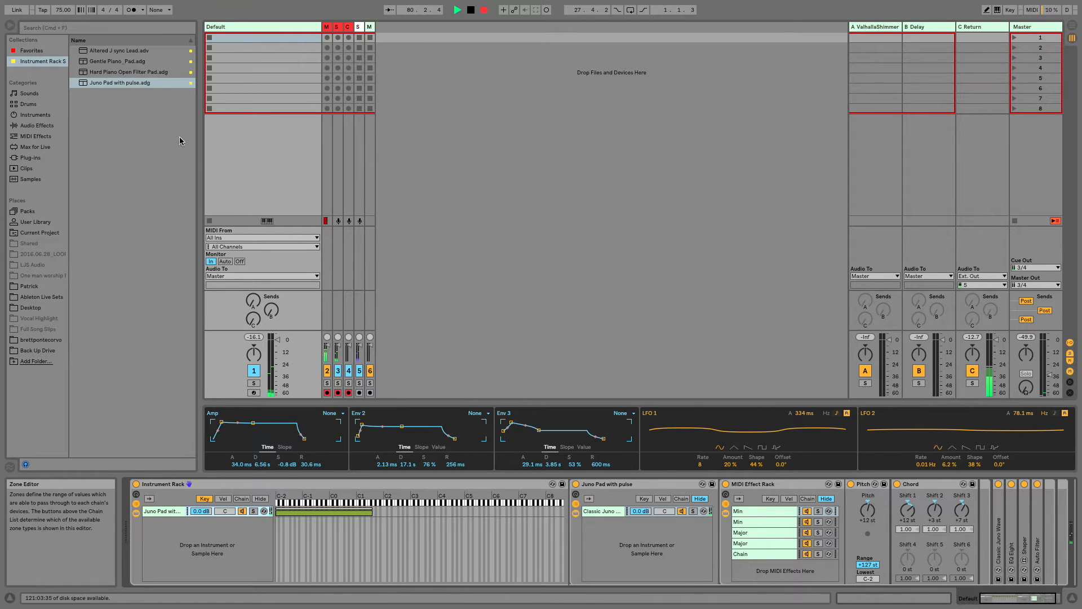
pyautogui.click(117, 50)
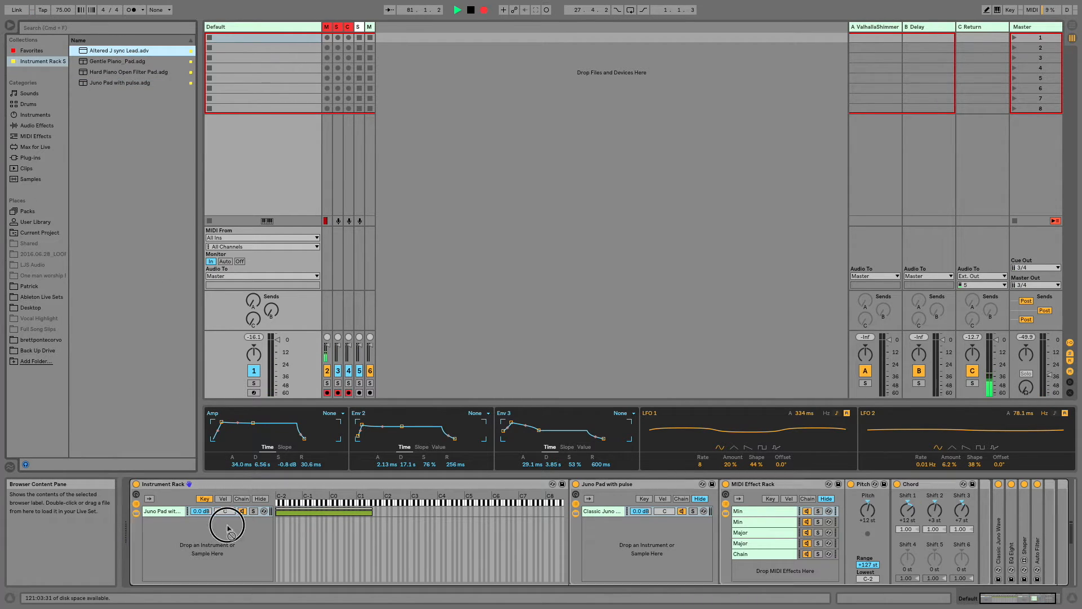